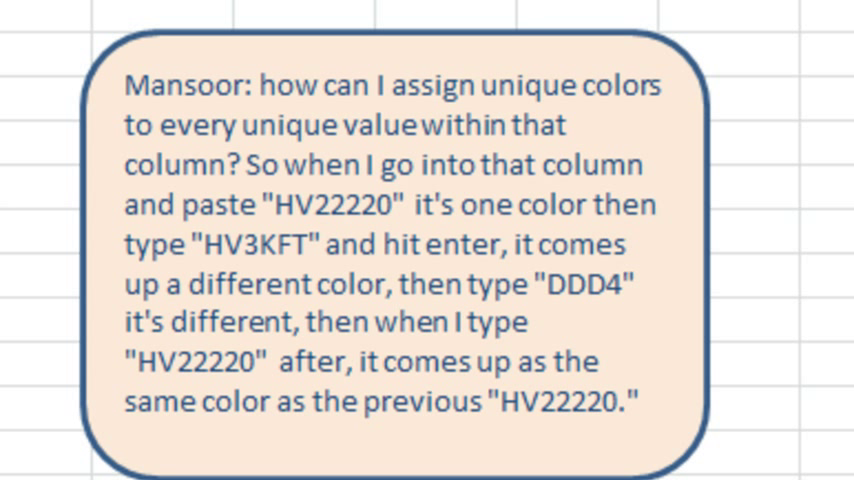
mouse_move(238, 360)
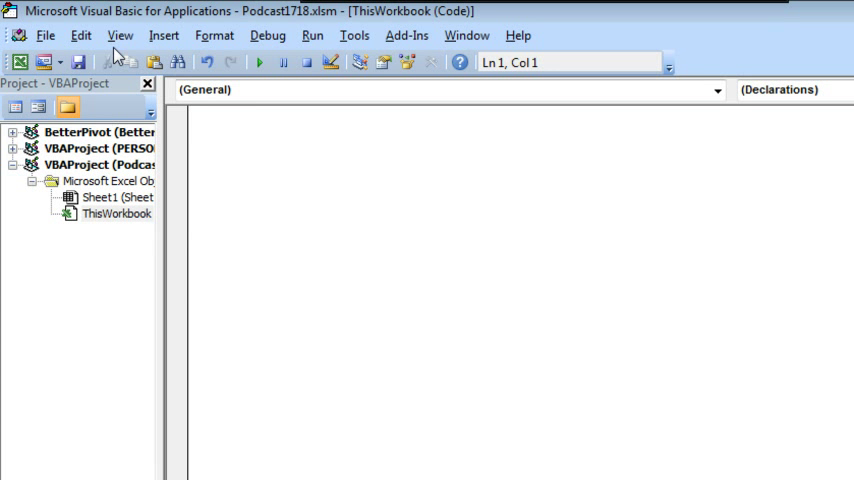
- Create a Worksheet_Change event procedure stub in Sheet1's code module
left_click(119, 35)
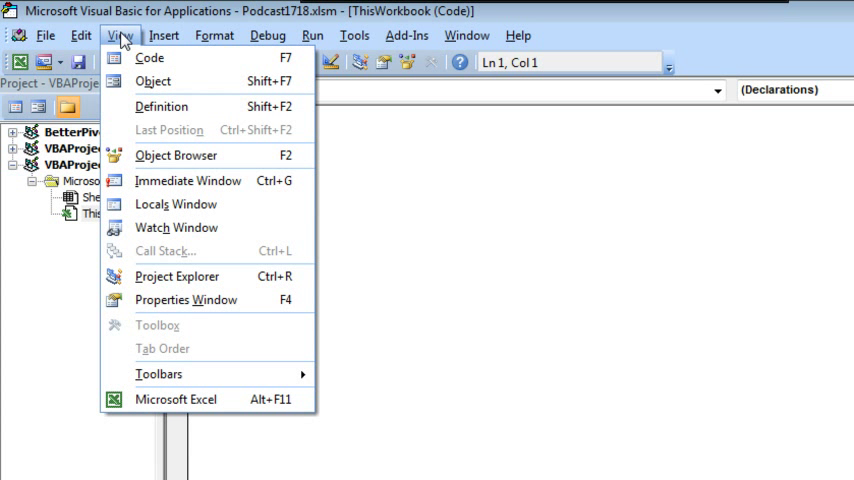
mouse_move(178, 107)
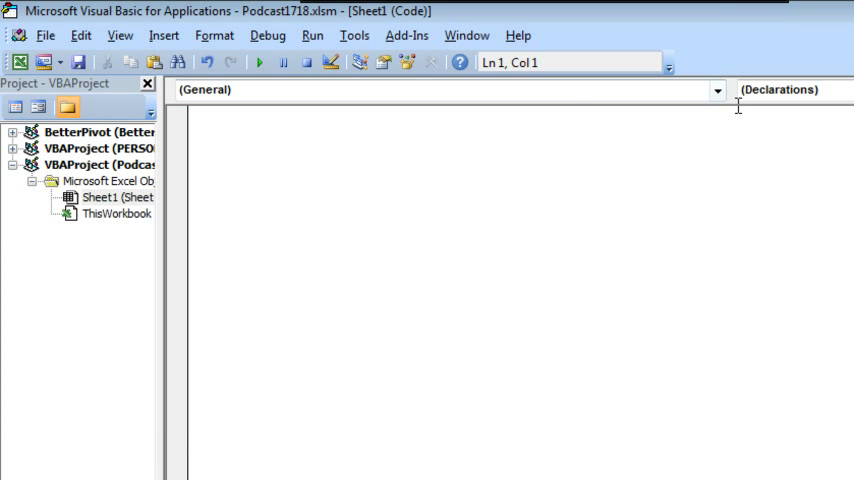
left_click(717, 91)
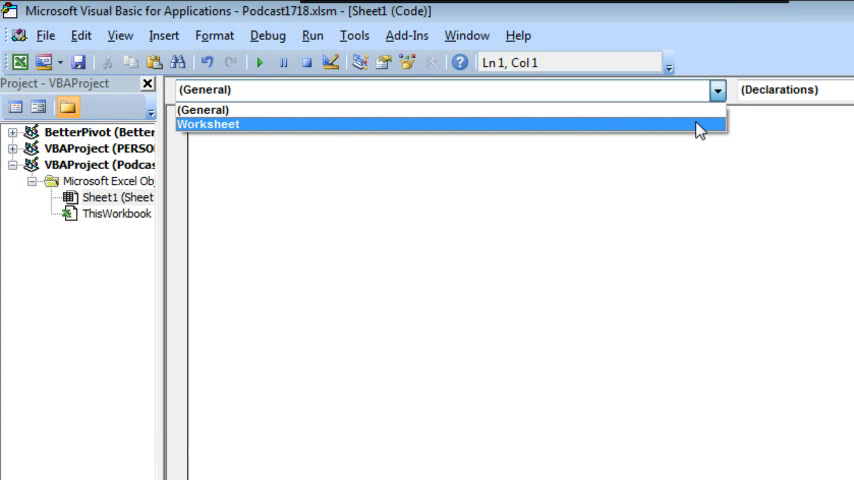
left_click(212, 123)
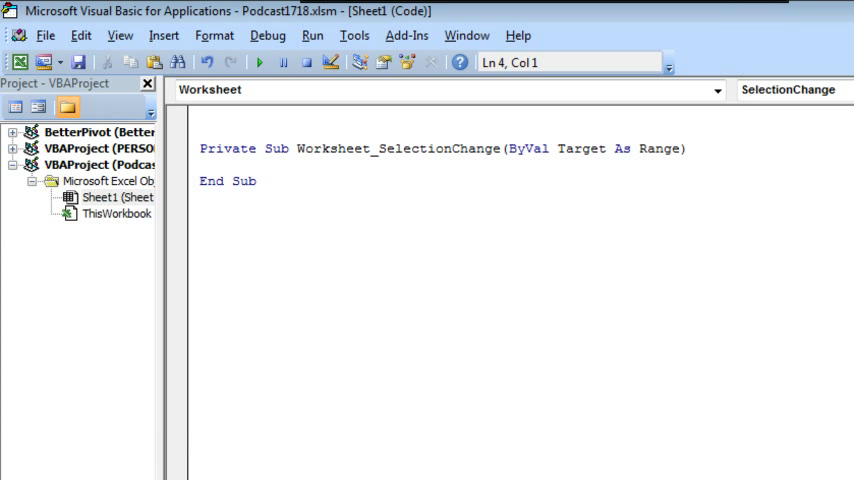
left_click(786, 89)
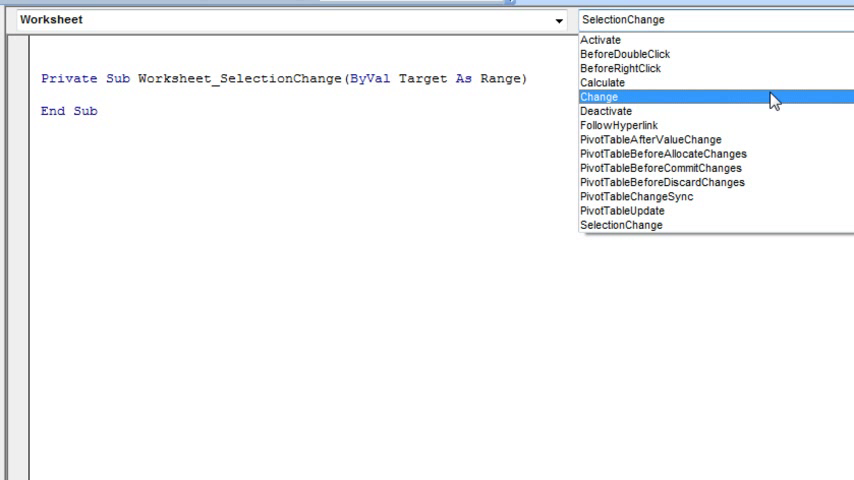
left_click(601, 96)
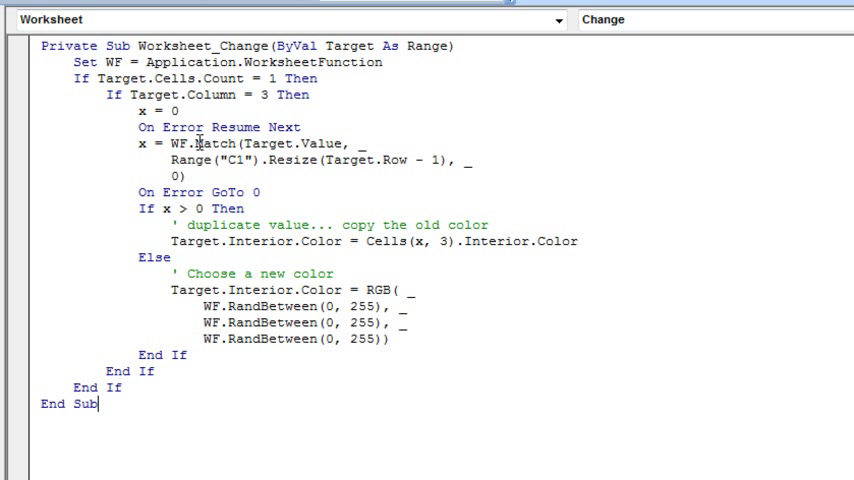
mouse_move(272, 339)
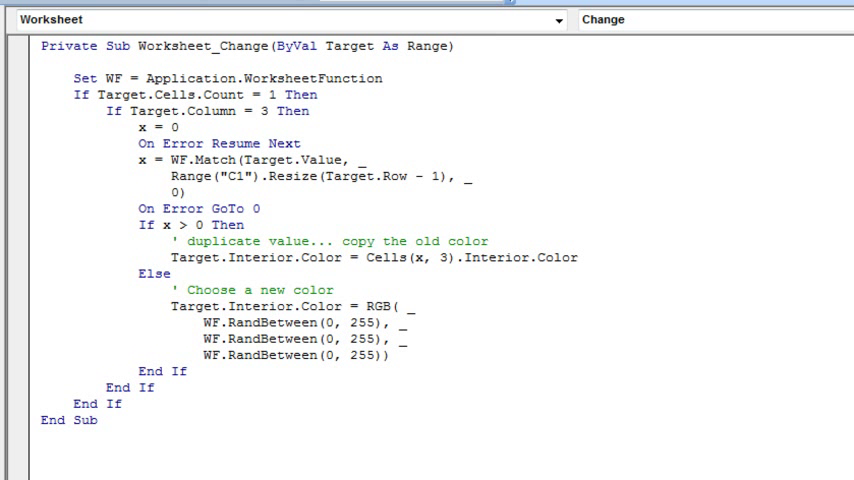
- Start a trial line x = Application.WorksheetFunction.Match to show the long form
type("x =")
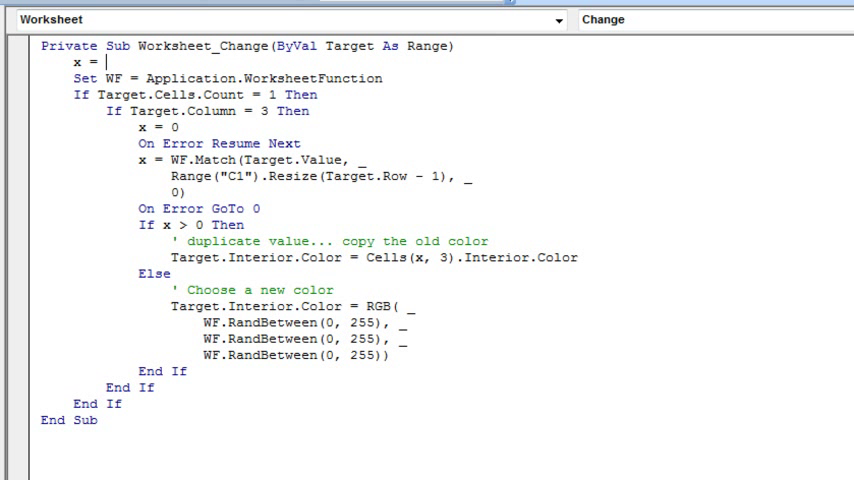
type("application.worksheetFunction")
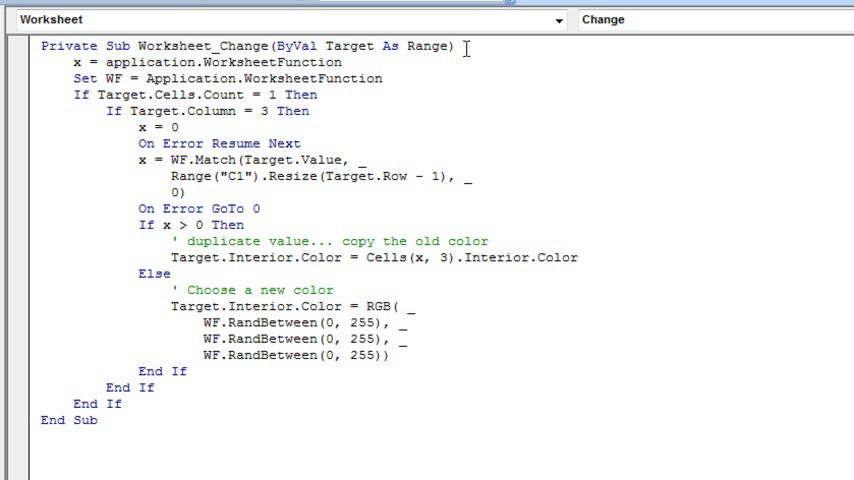
type(",matc")
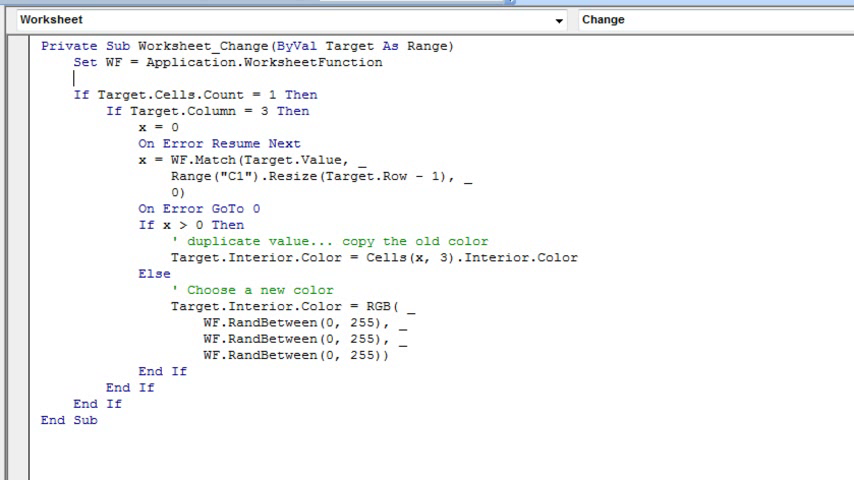
- Write the shorter demonstration line x = WF.match( using the WF object
type("x = W")
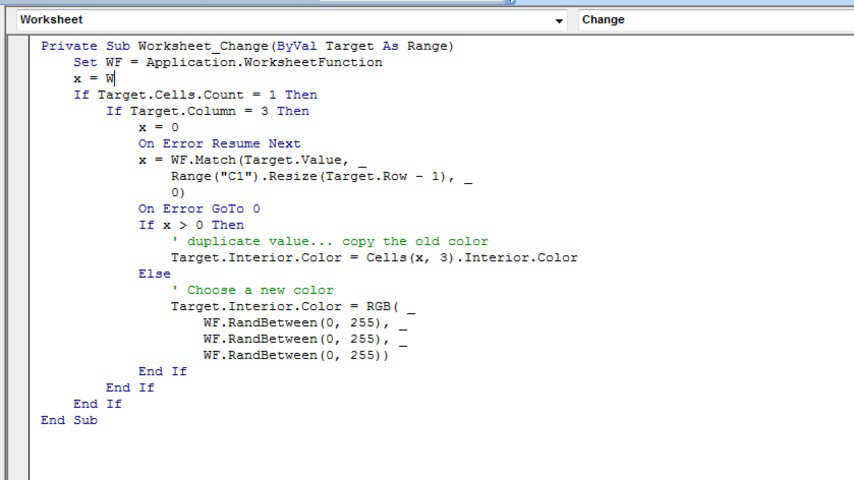
type("F.match")
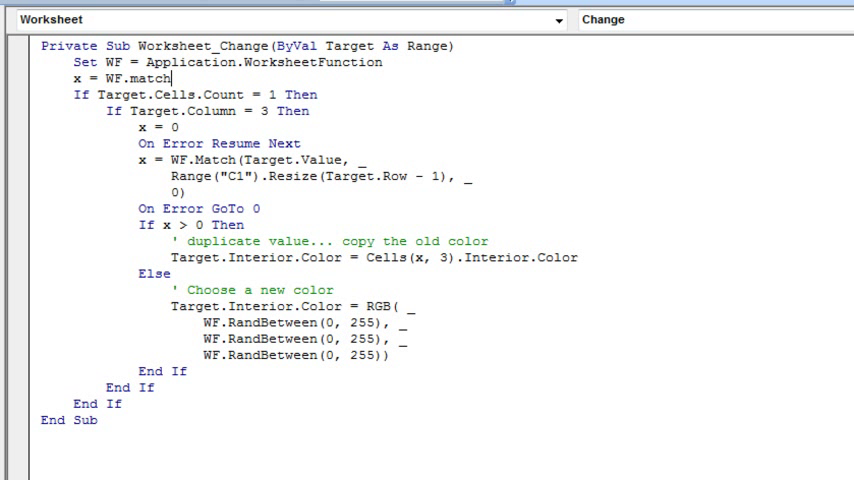
type("(")
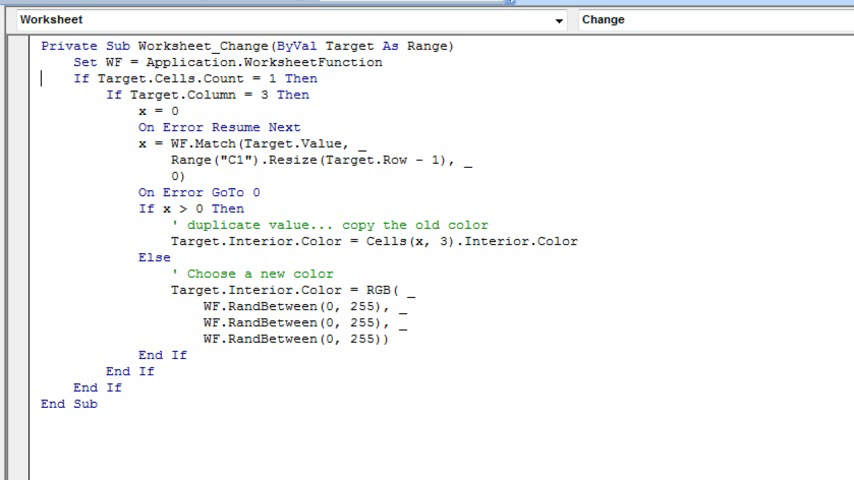
mouse_move(581, 60)
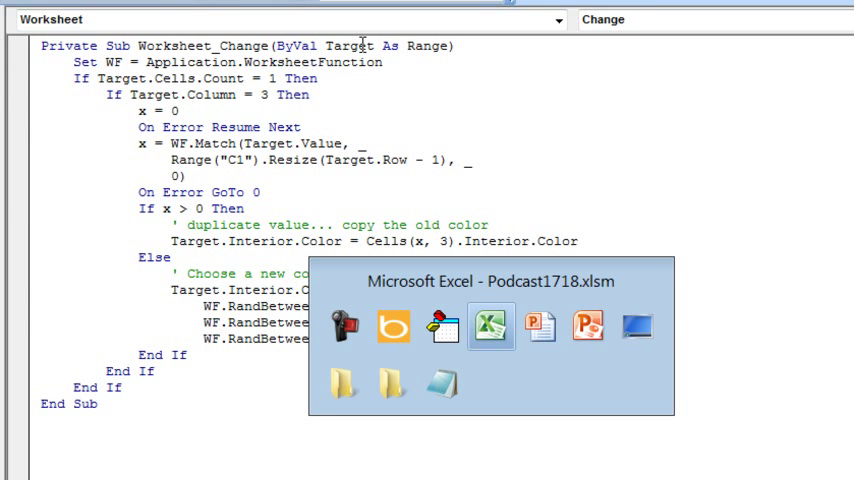
- View the worksheet notes in Excel, then remove the trial line back in the VBA editor
left_click(489, 326)
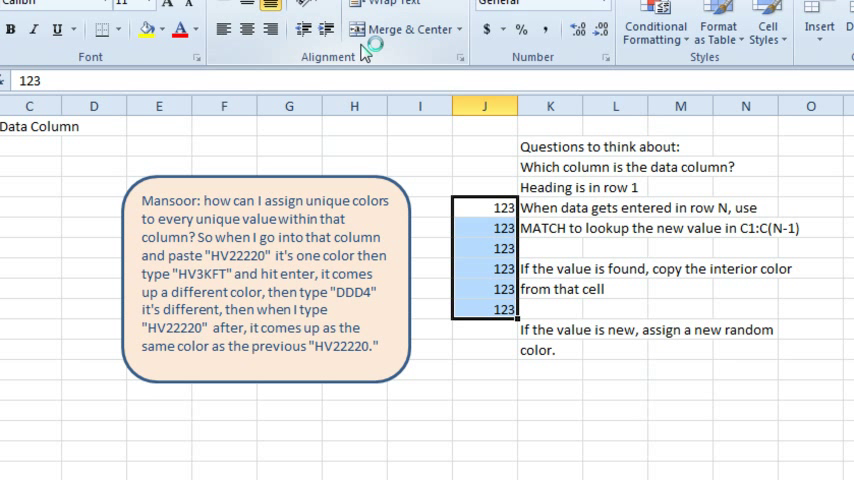
key("Delete")
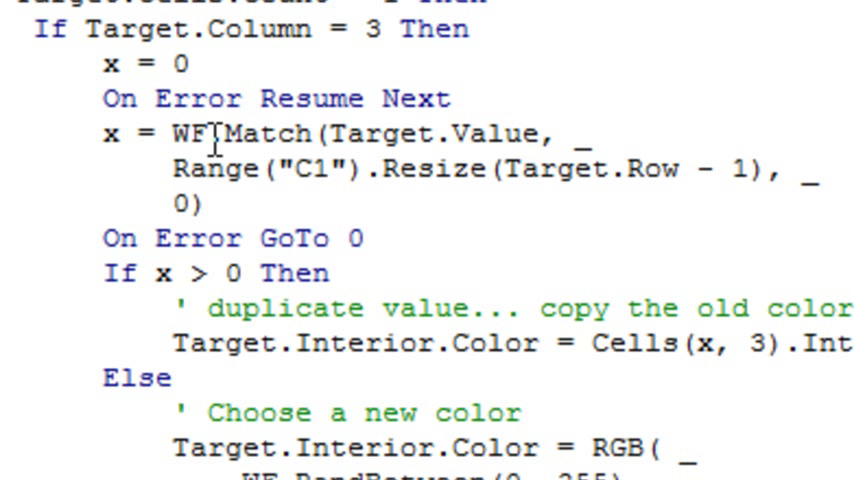
mouse_move(373, 137)
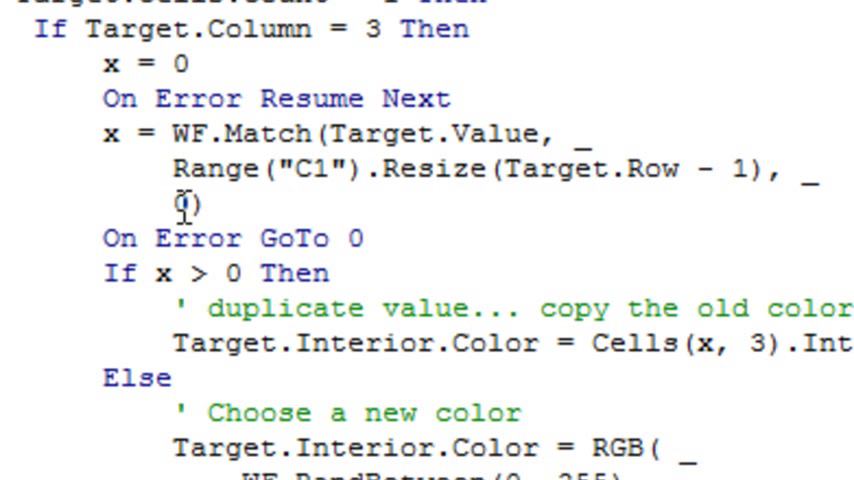
mouse_move(184, 238)
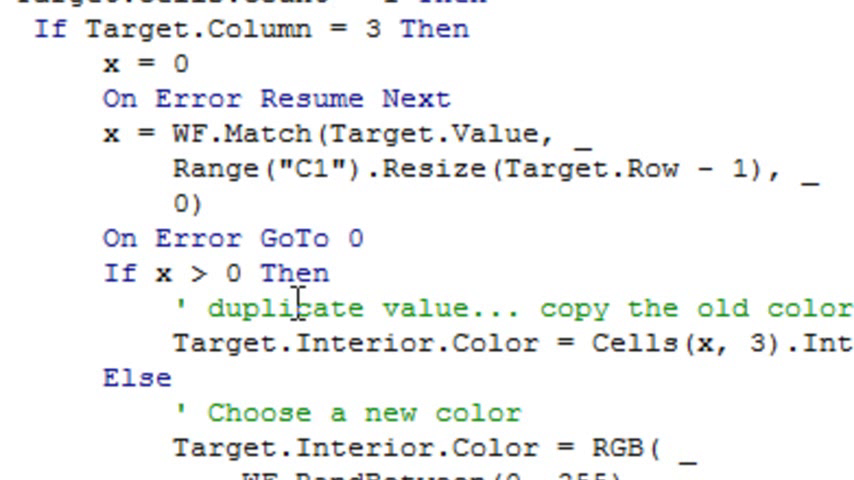
- Make Cells(x, 3).Interior.Color the source colour for duplicate column C values
scroll("down", 3)
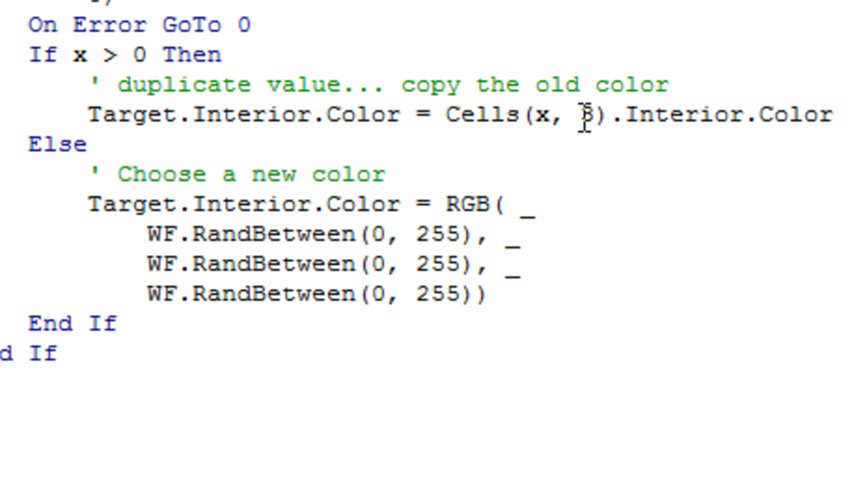
type("3")
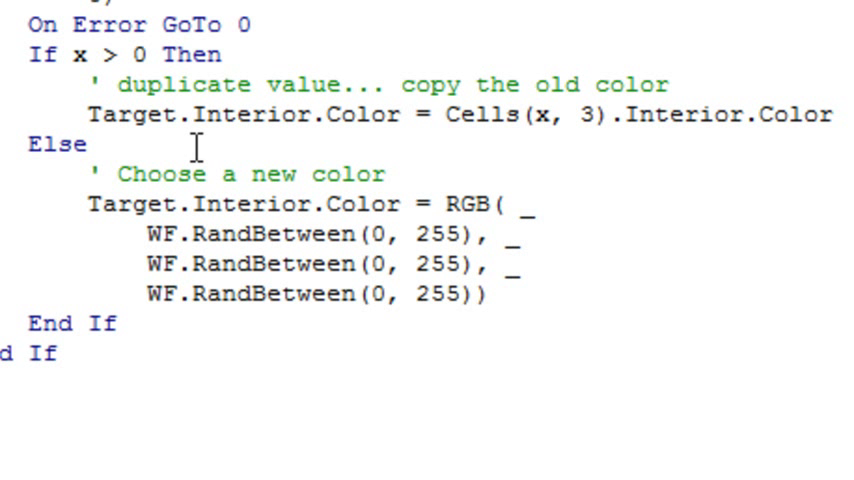
mouse_move(183, 173)
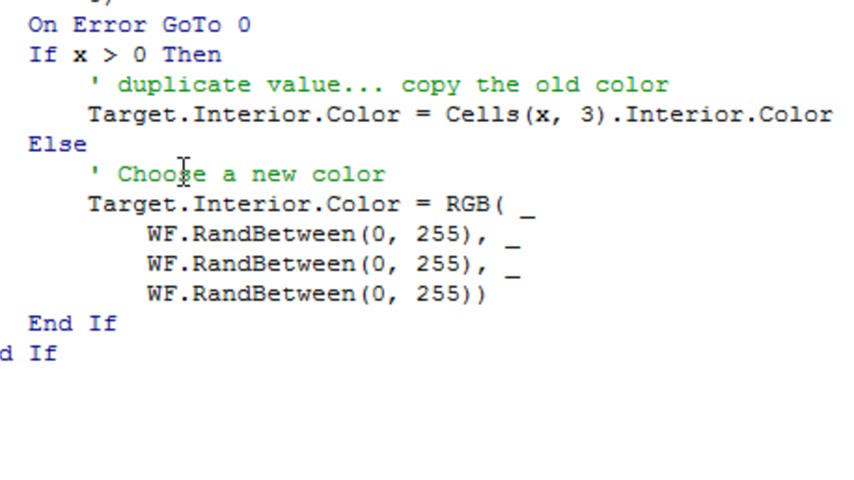
mouse_move(357, 204)
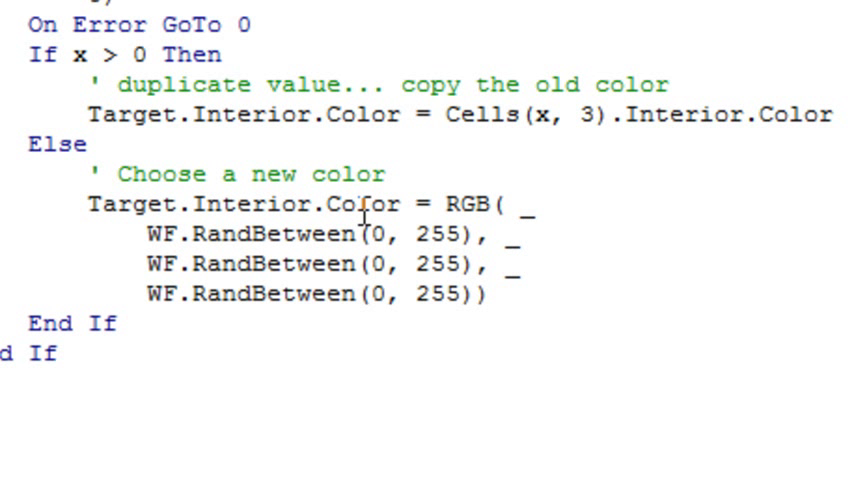
mouse_move(452, 197)
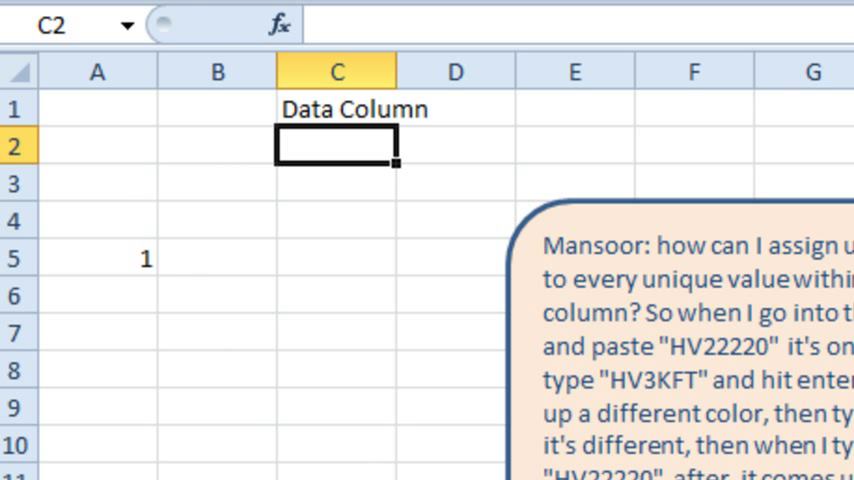
- Enter test values HV22220, ABC123 and GHI987 in column C to get random colours
type("HV")
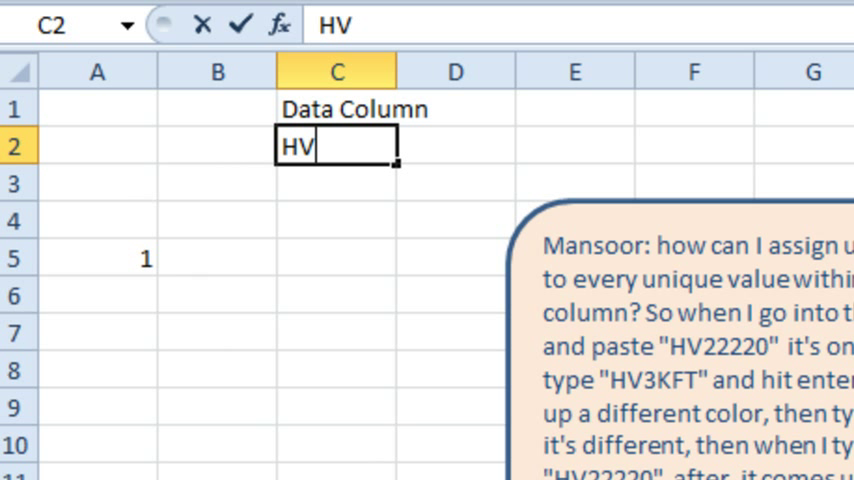
type("22220")
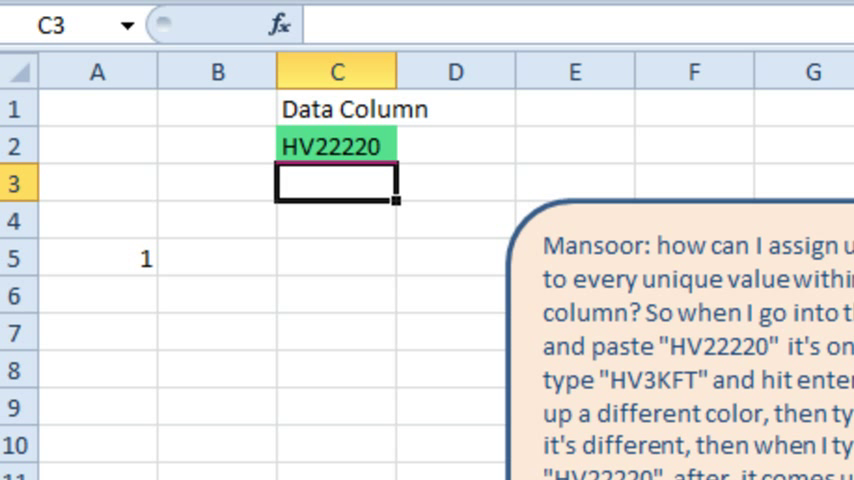
type("ABC123")
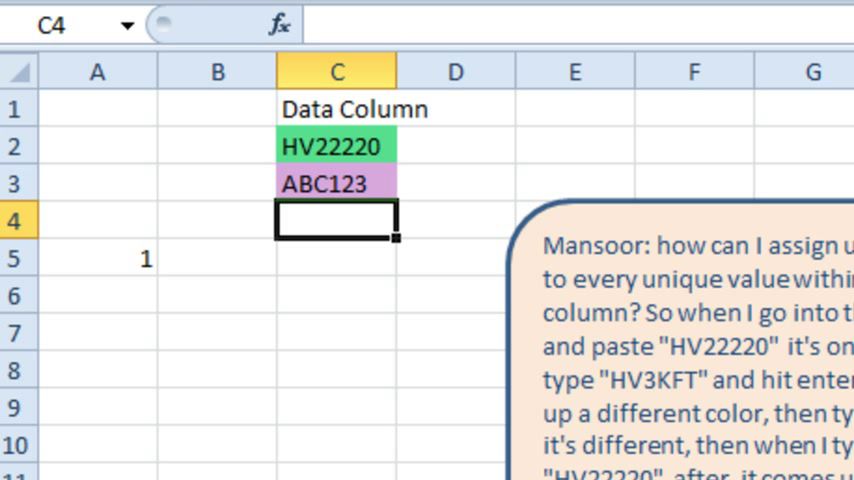
type("G")
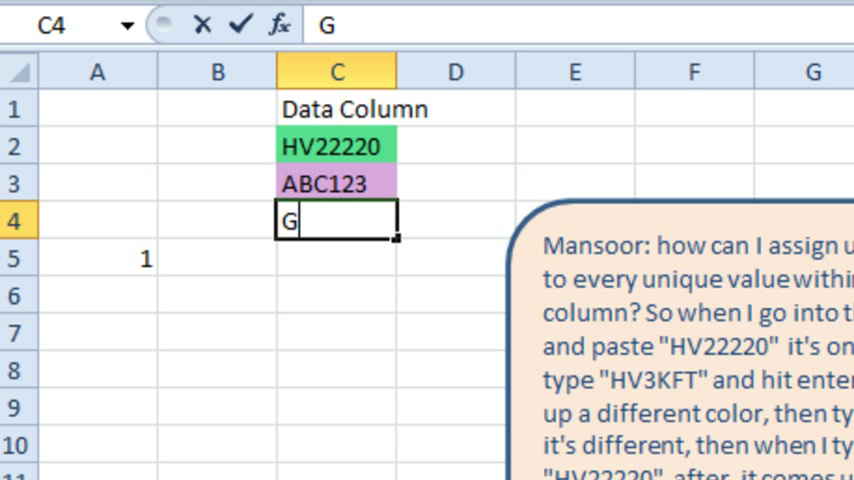
type("HI987")
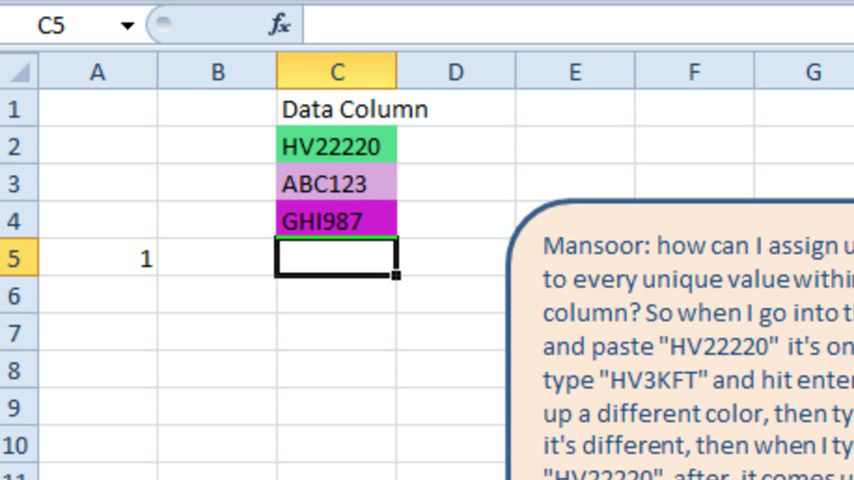
- Enter repeats ABC123 and HV22220 plus RTY123, FG and akdj, repeats reusing earlier colours
type("ABC123")
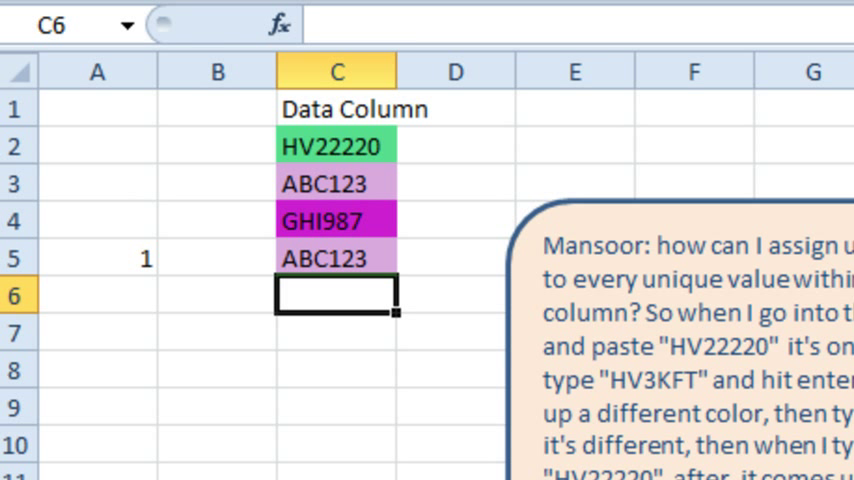
type("HV22220")
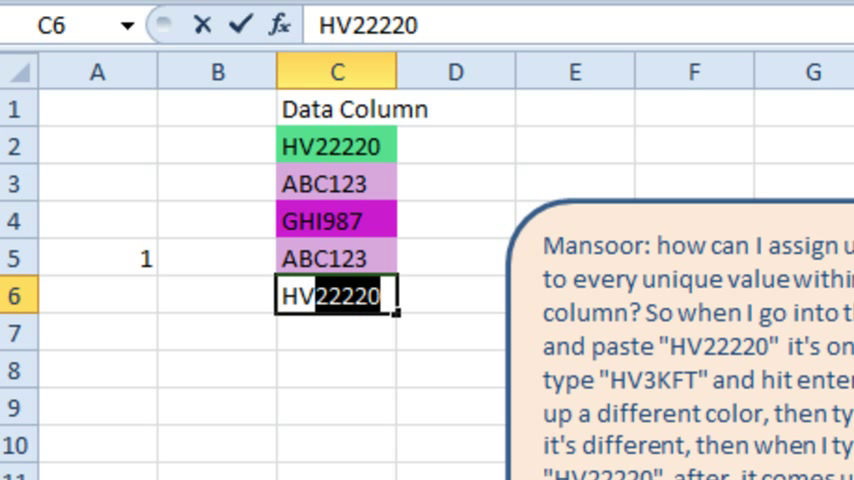
key("Enter")
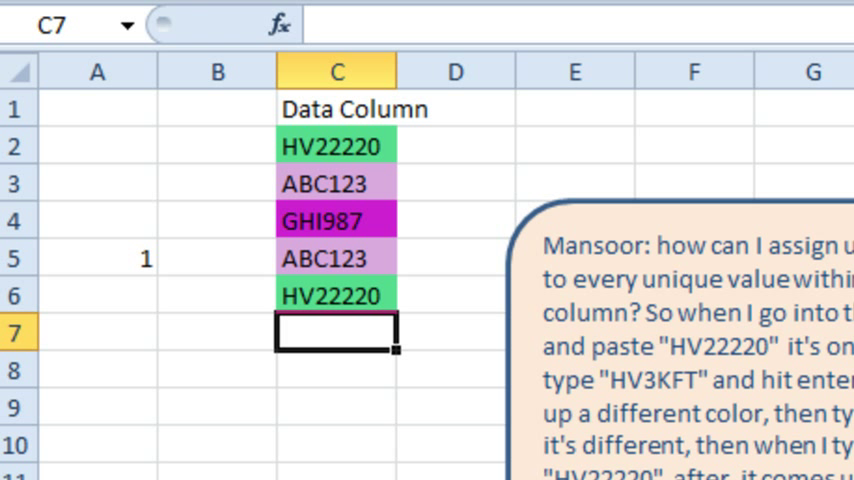
type("RTY123")
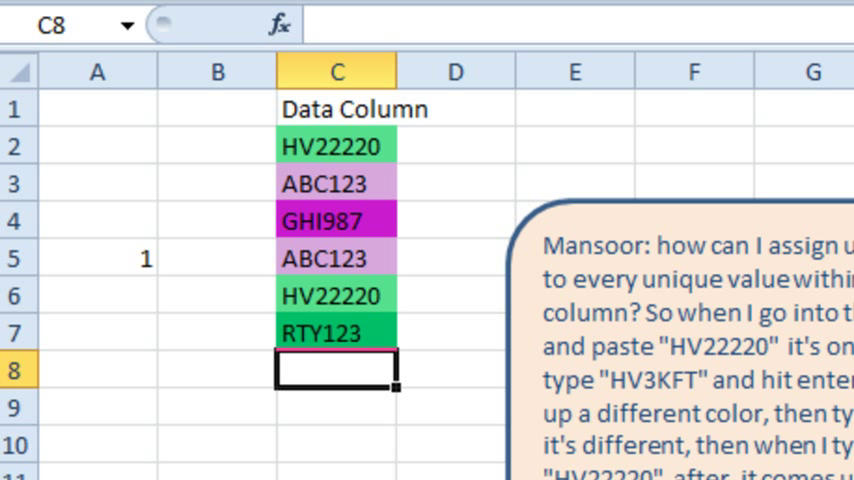
type("FG")
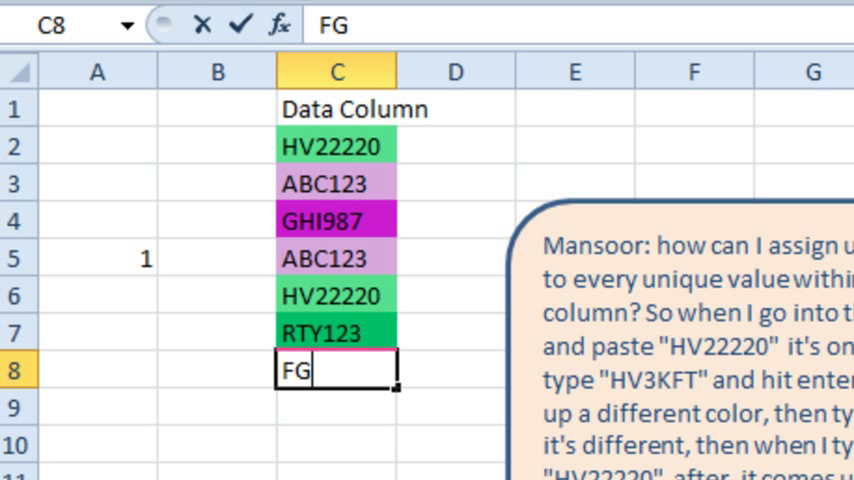
type("akdjklajs")
left_click(336, 471)
type("adsads")
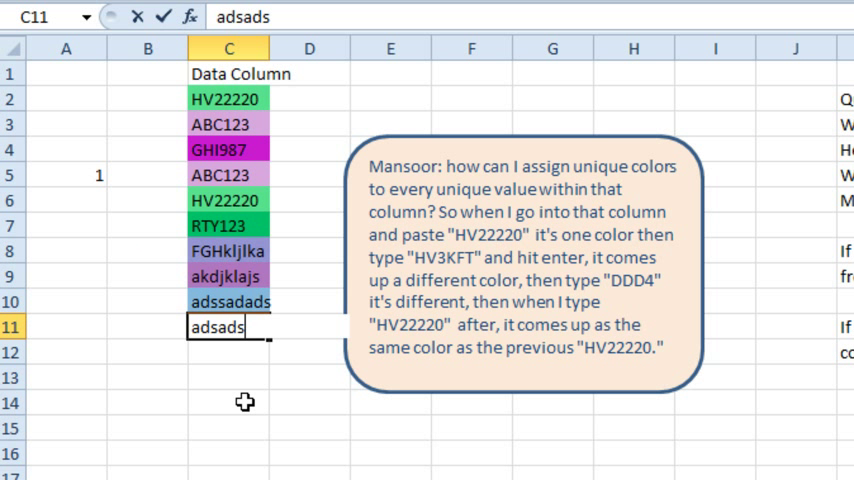
type("ABC123")
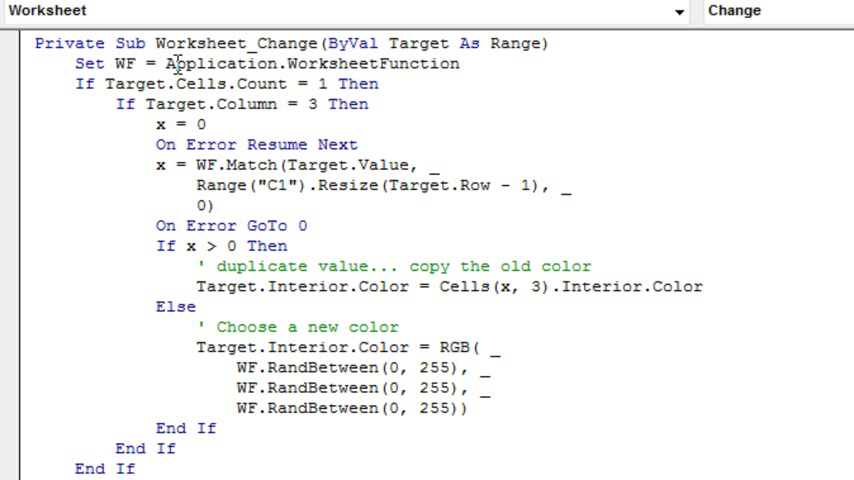
mouse_move(185, 210)
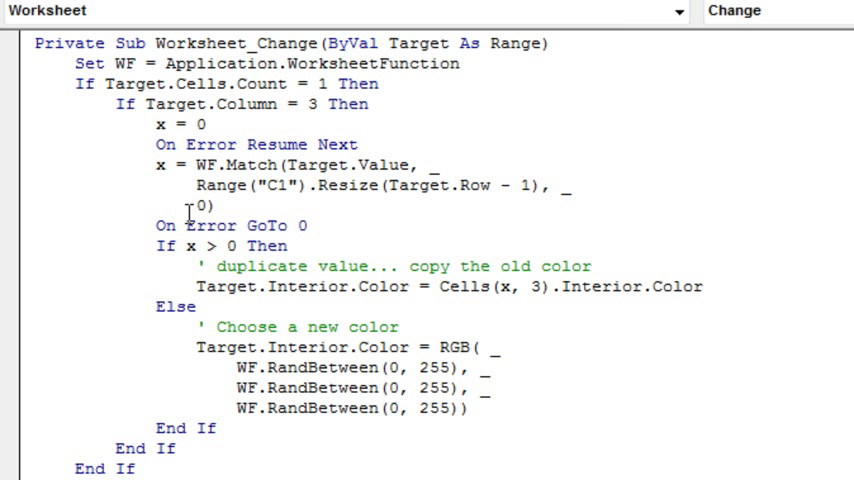